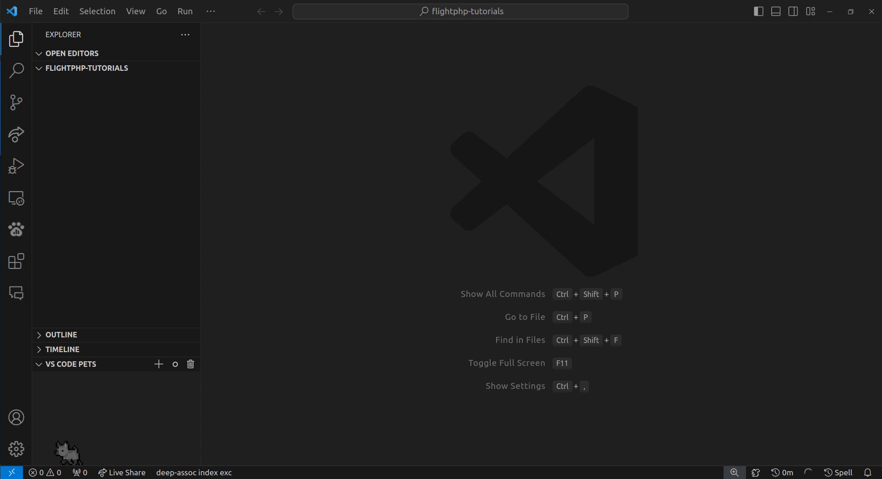
pyautogui.moveTo(390, 267)
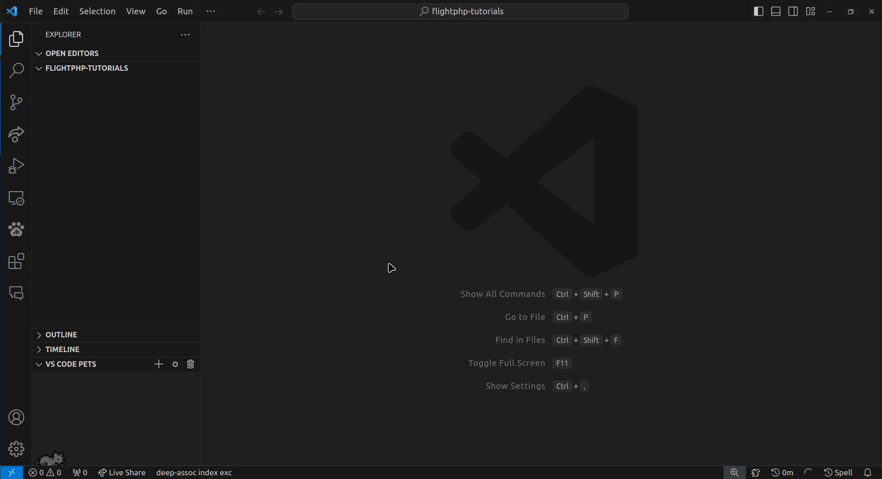
# In the terminal, create the intro folder and install flightphp/core with Composer
pyautogui.press('Ctrl+`')
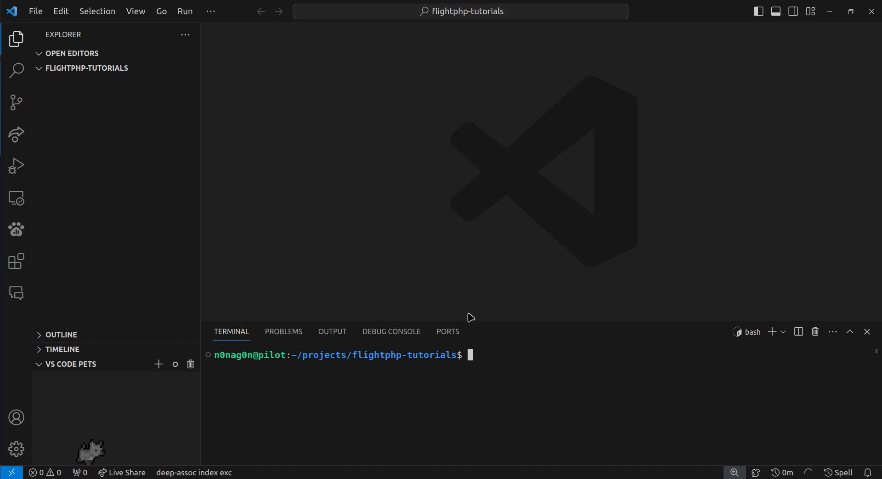
pyautogui.write('mkdir intro')
pyautogui.write('cd intro/')
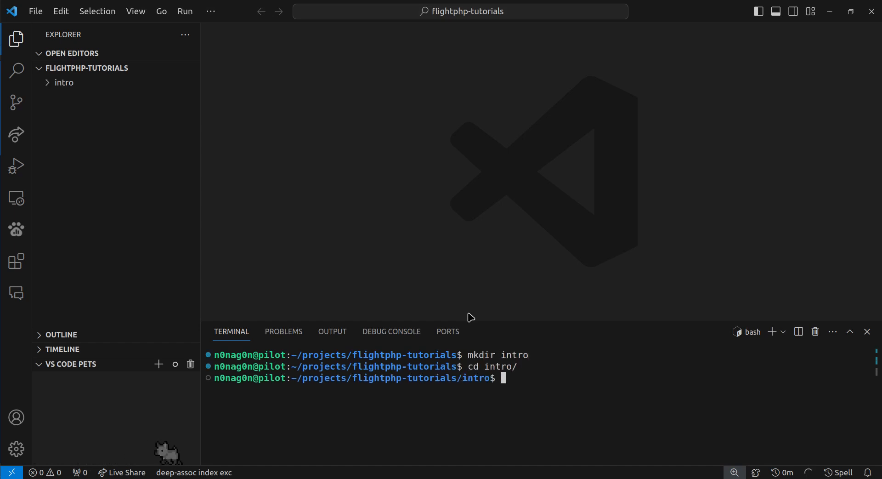
pyautogui.write('composer require flightphp/c')
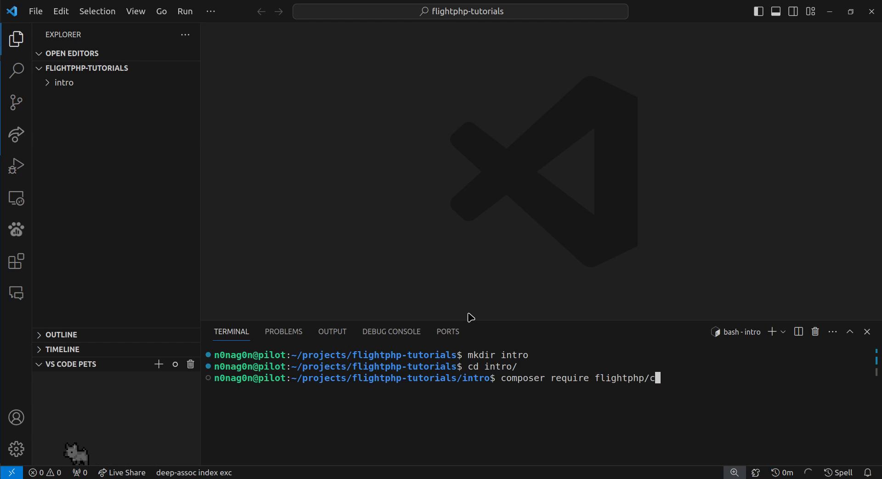
pyautogui.press('Enter')
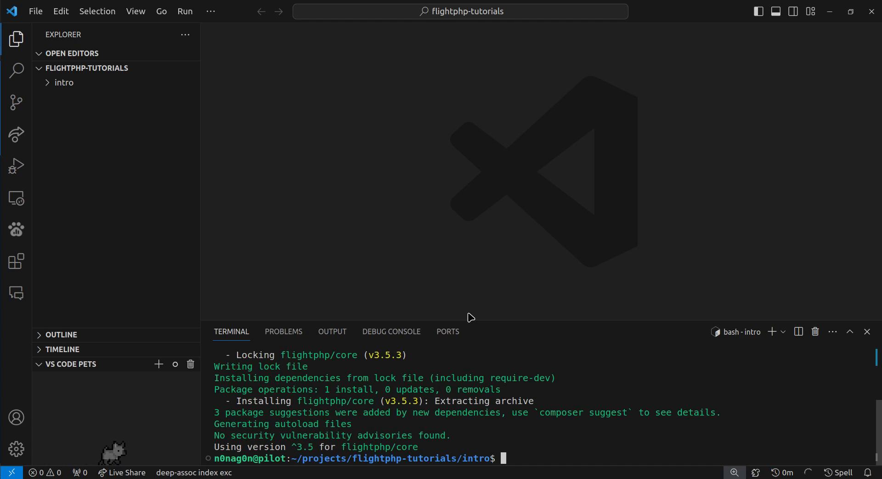
# Create a new file named index.php inside the intro folder
pyautogui.click(64, 82)
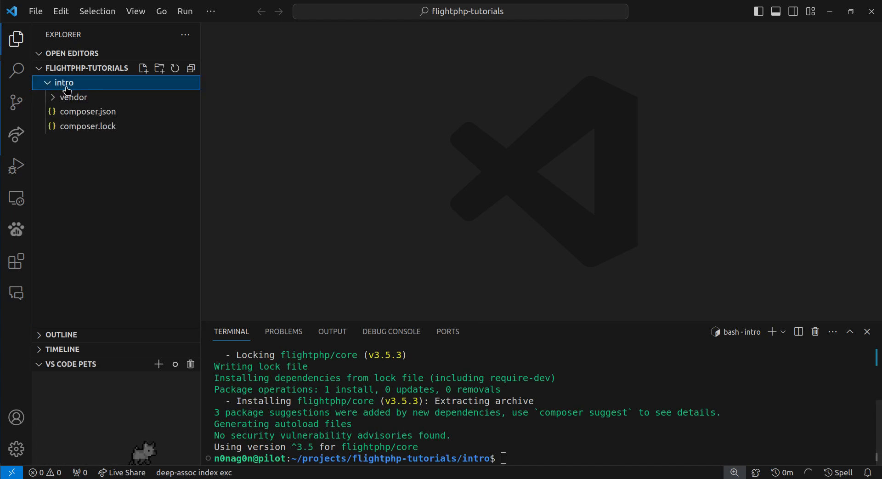
pyautogui.click(142, 68)
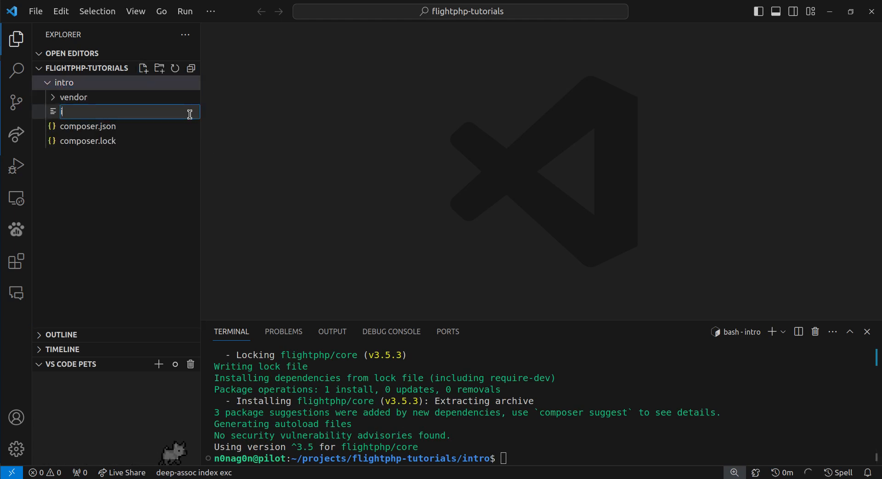
pyautogui.write('index.php')
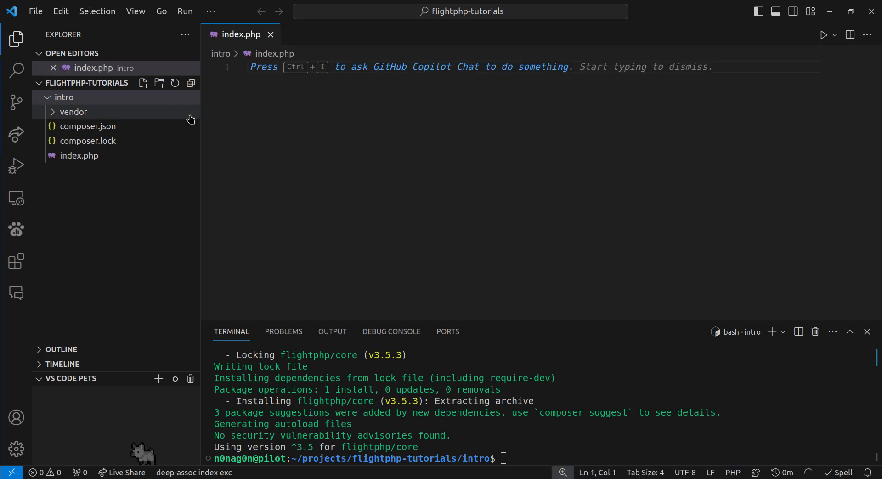
# Write index.php to require vendor/autoload.php, route / to echo 'hello world!', and call Flight::start()
pyautogui.write('<?php')
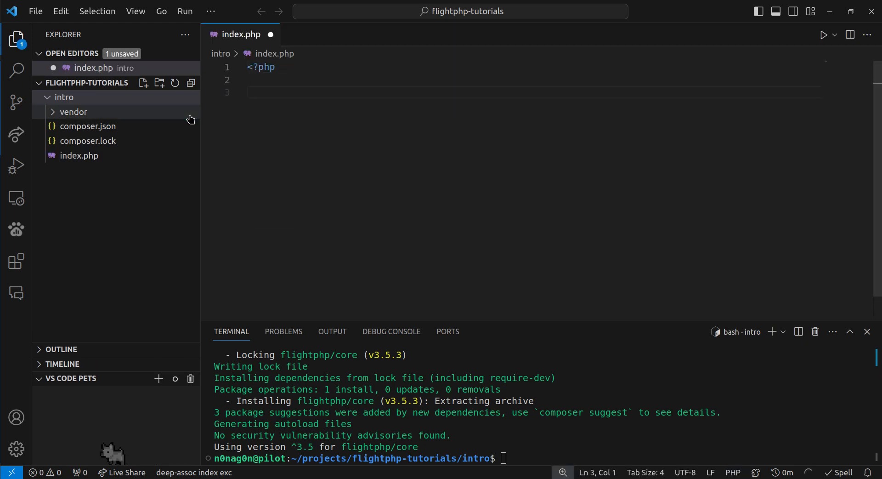
pyautogui.write('require')
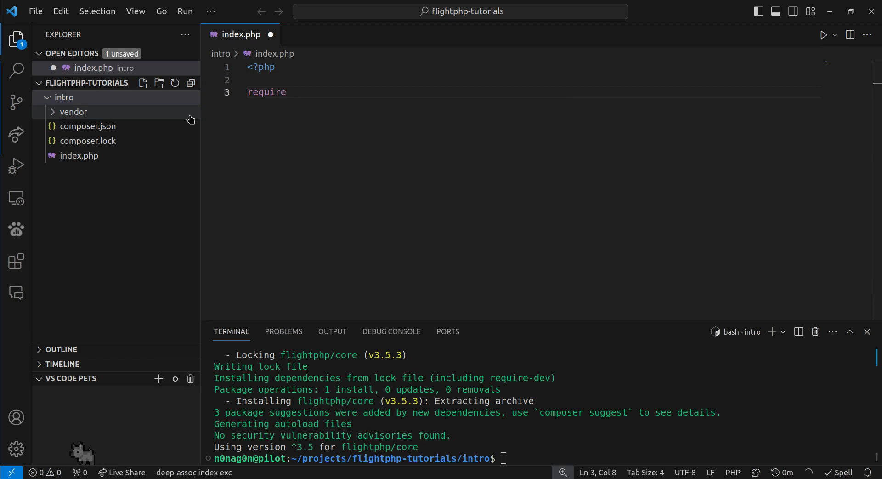
pyautogui.write("('header.php');")
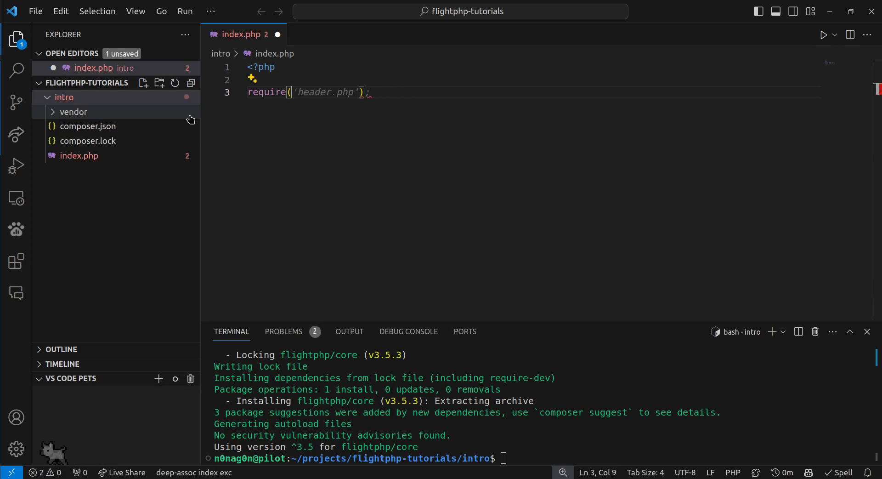
pyautogui.write("vendor/autoload.php'")
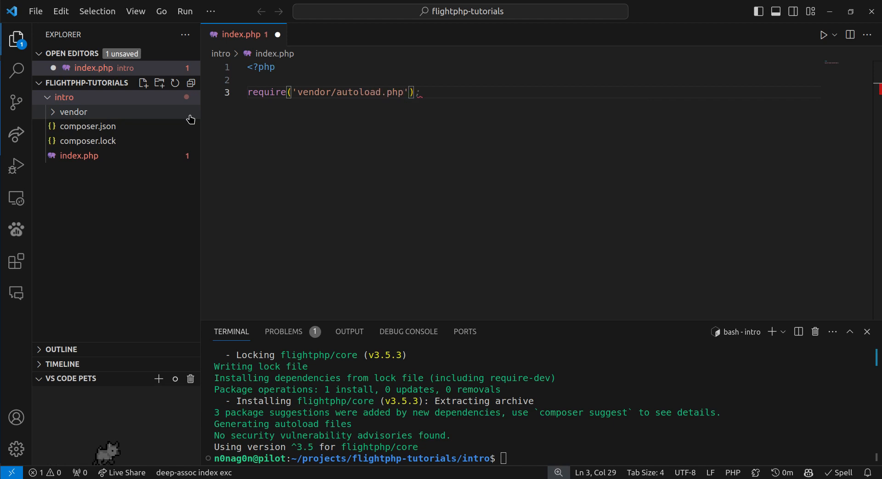
pyautogui.write('Flight::start();')
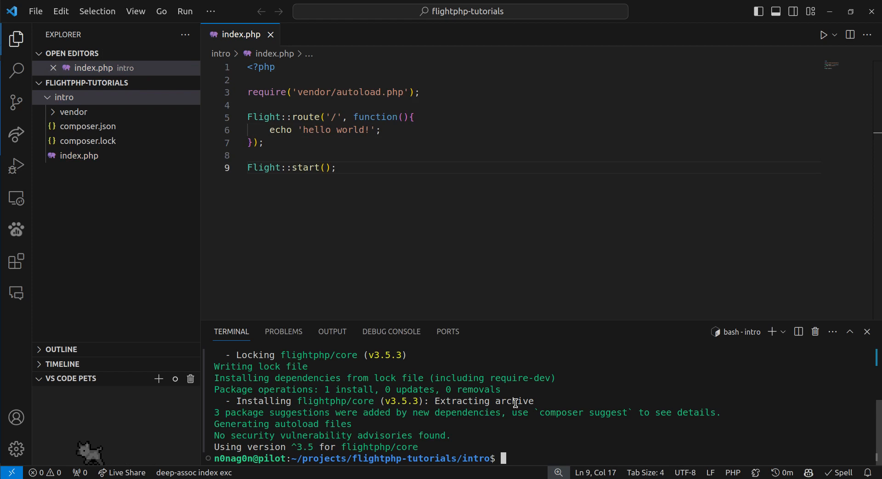
# Start a PHP development server on localhost:8000 from the terminal
pyautogui.write('php -S')
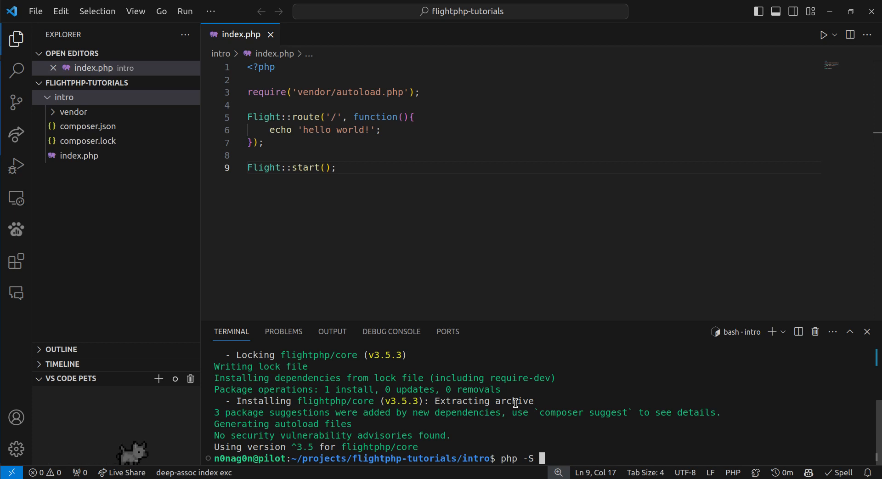
pyautogui.write('localhost:8000')
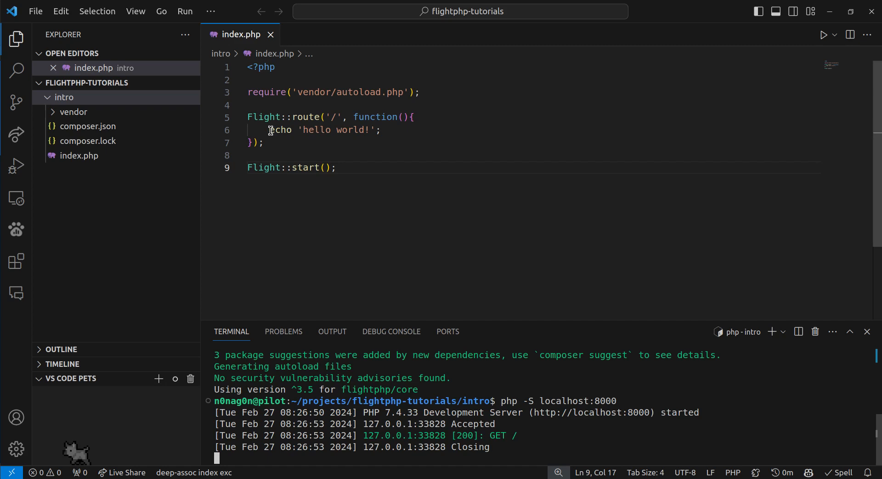
# Replace the route's echo line with a Flight::json call returning message 'hello world'
pyautogui.click(378, 128)
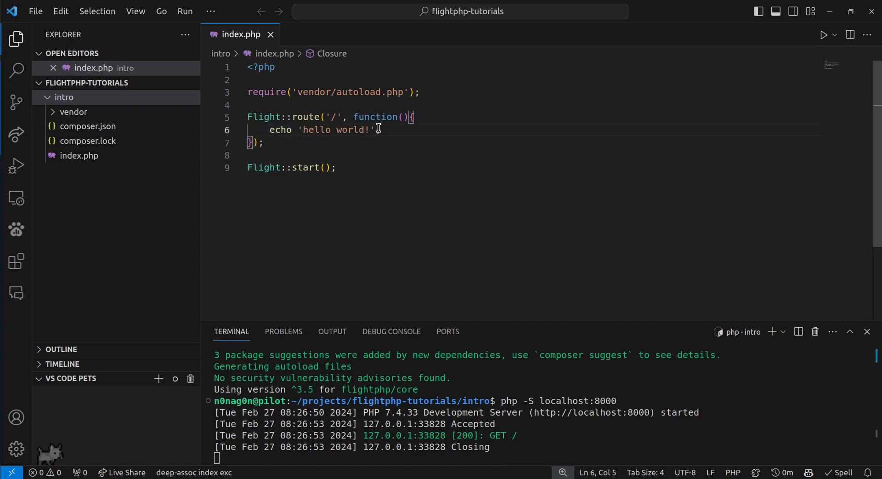
pyautogui.write('Flight::')
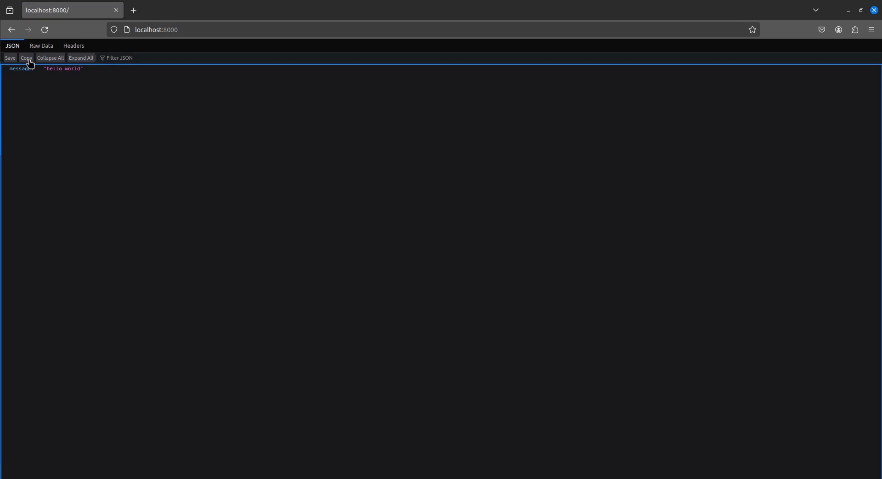
# View the localhost:8000 response {"message":"hello world"} as raw JSON data
pyautogui.click(42, 45)
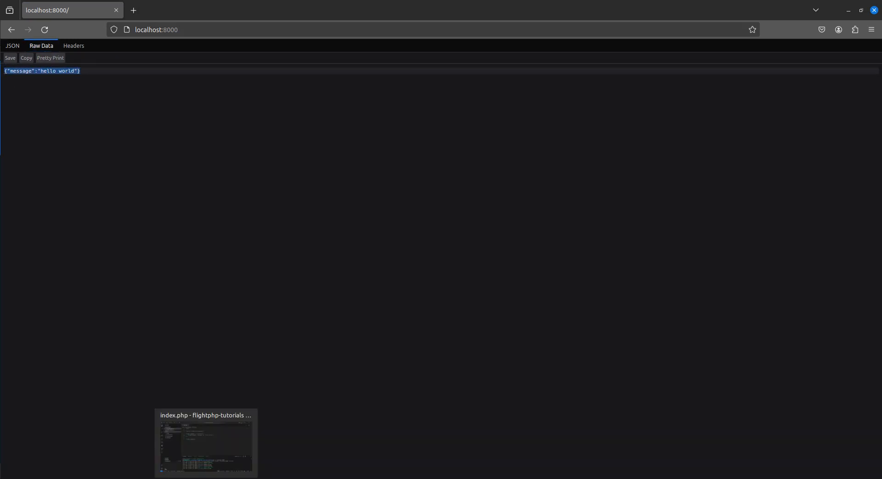